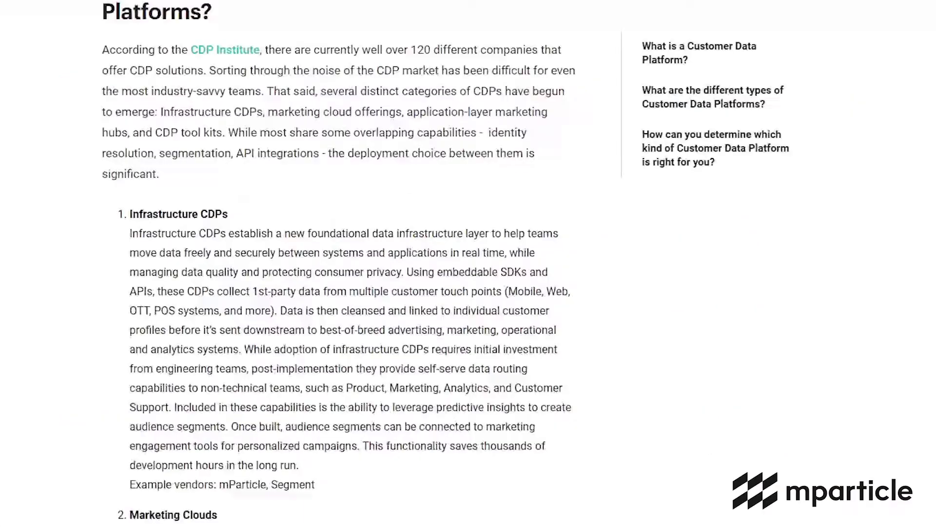
Step: Inspect and close the raw Event Data for the Commerce purchase and Product View events
scroll("down", 3)
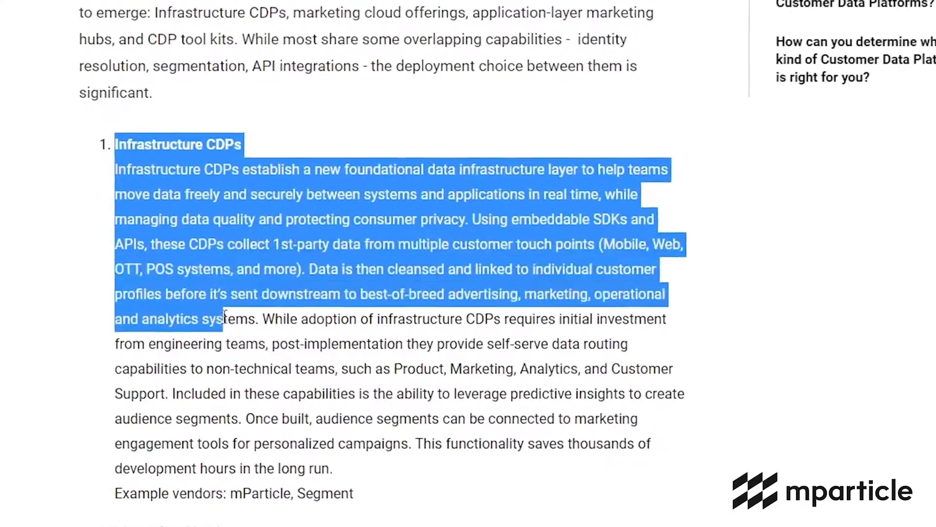
scroll("down", 3)
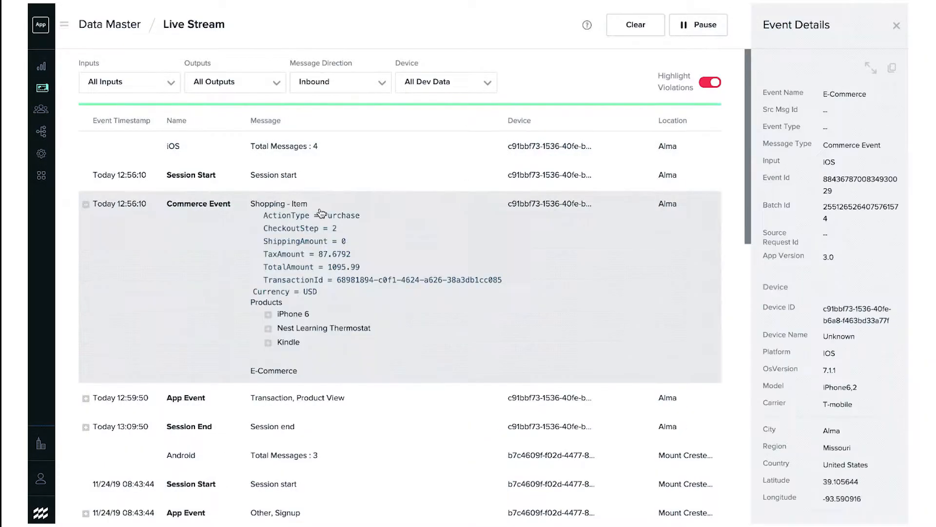
mouse_move(870, 67)
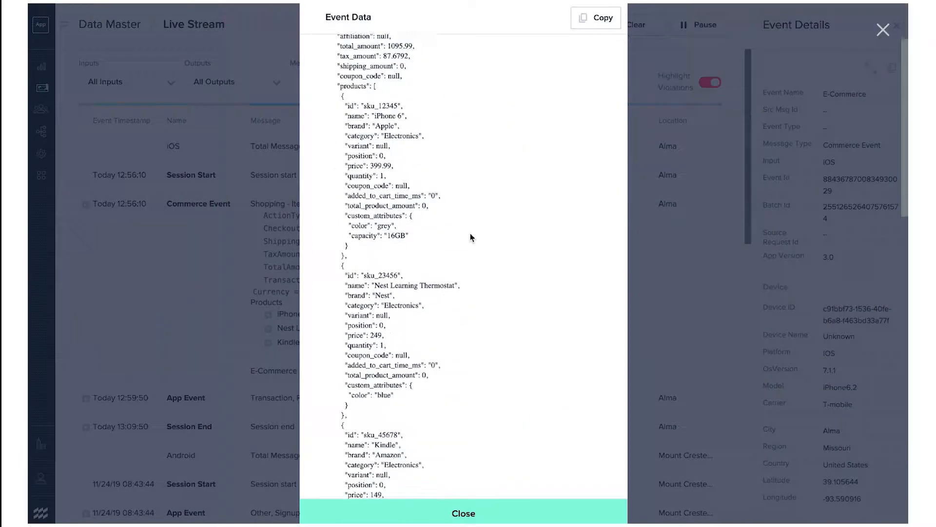
scroll("down", 3)
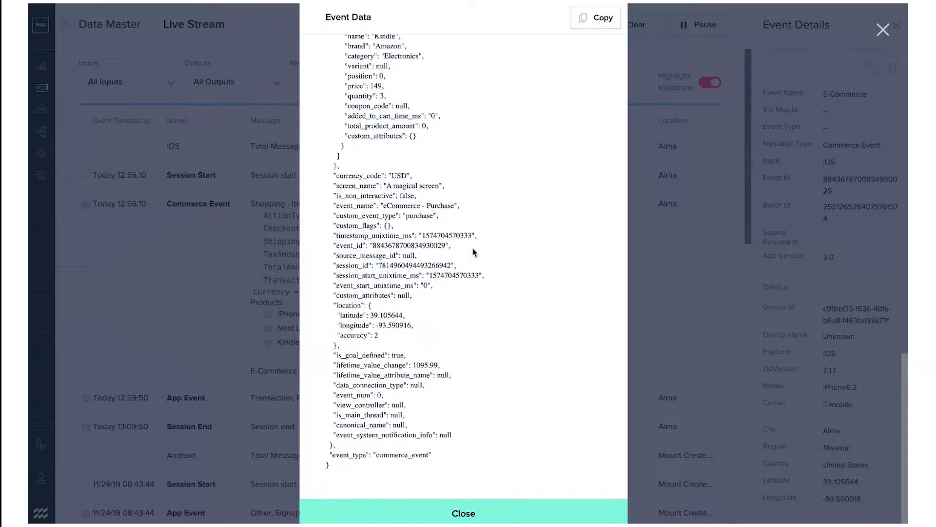
left_click(463, 513)
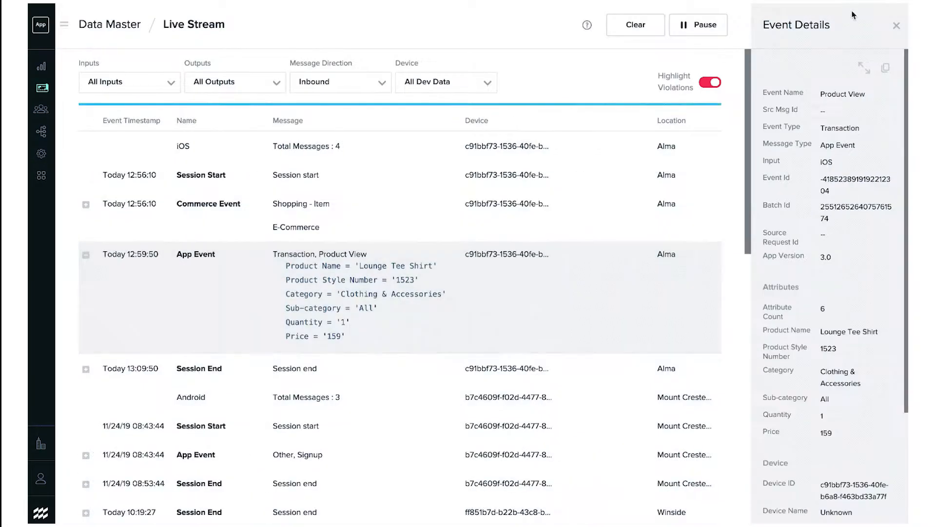
left_click(864, 68)
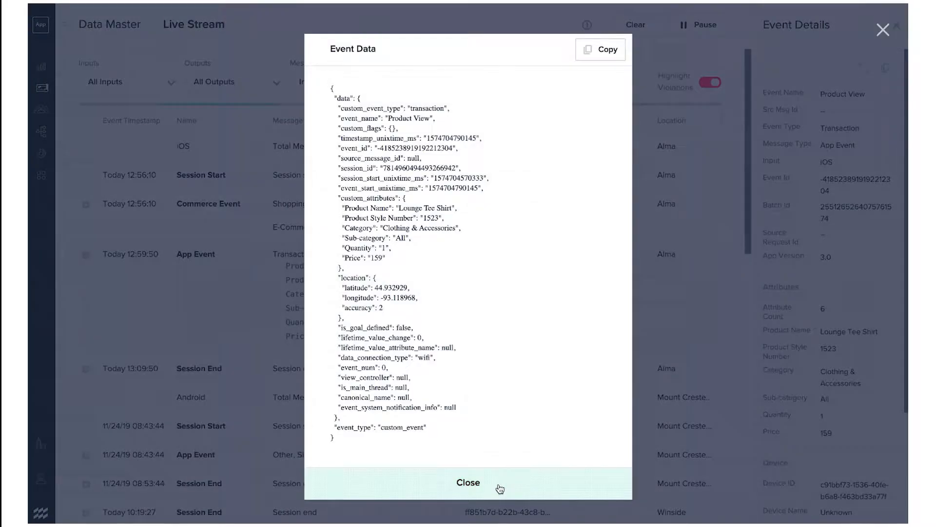
left_click(468, 482)
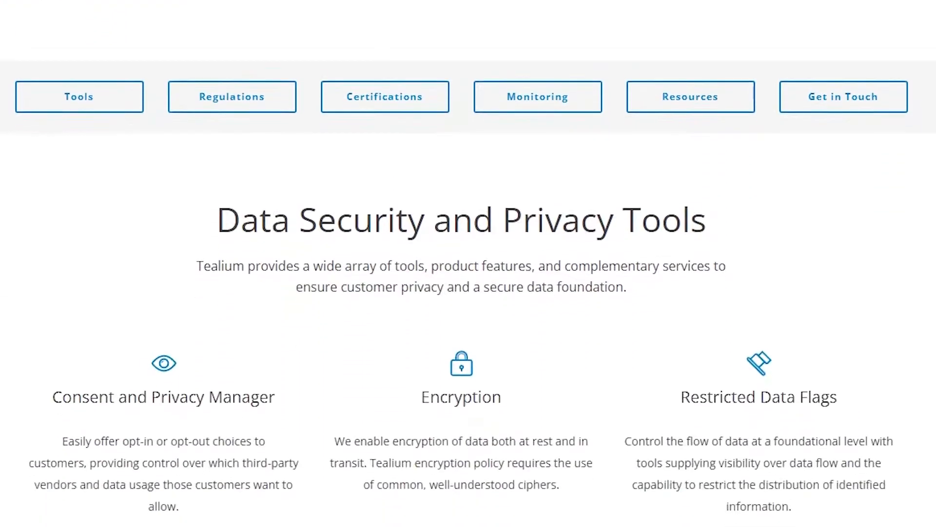
scroll("down", 3)
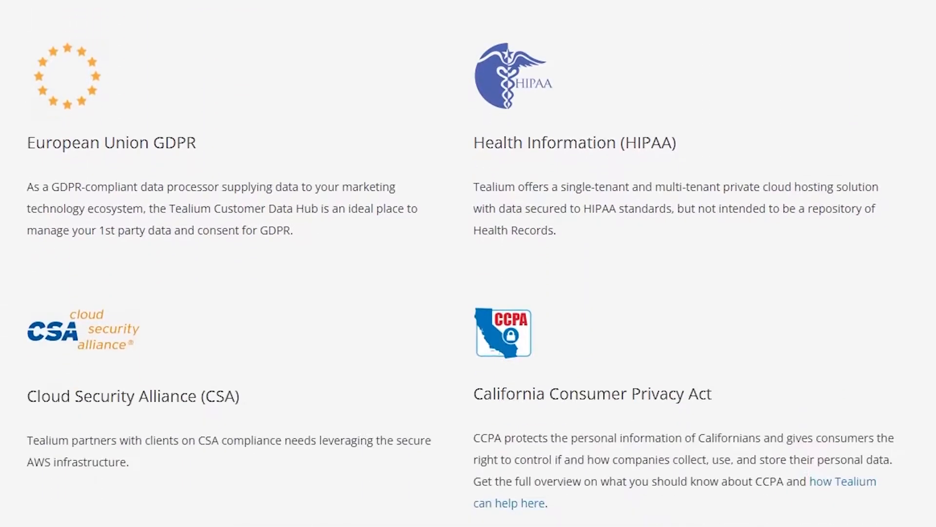
scroll("down", 3)
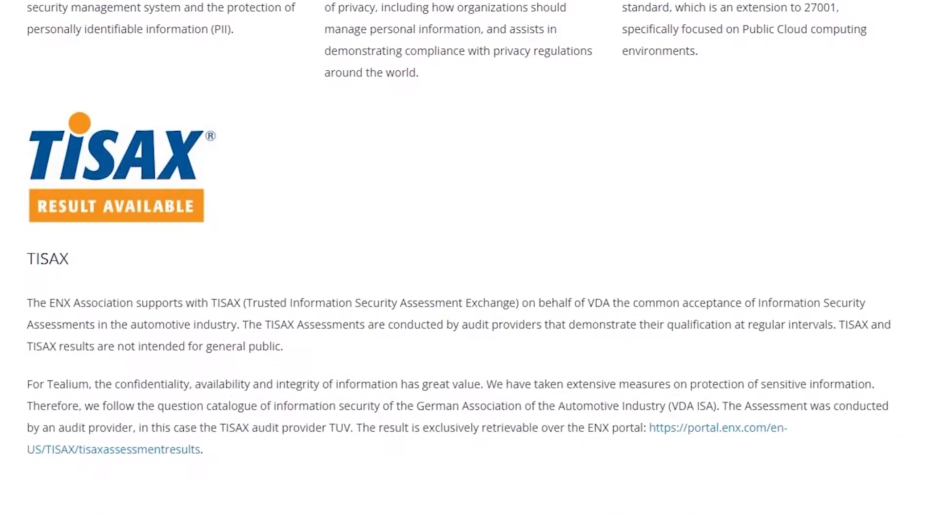
scroll("down", 3)
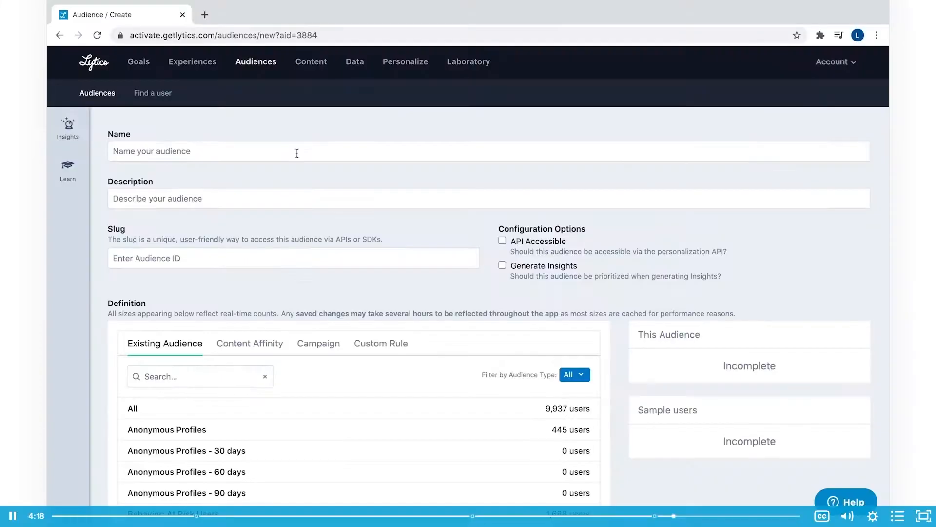
Step: Name the audience 'Highly Engaged Without Email' and describe it as high-engagement users without email
type("Highly Engaged With")
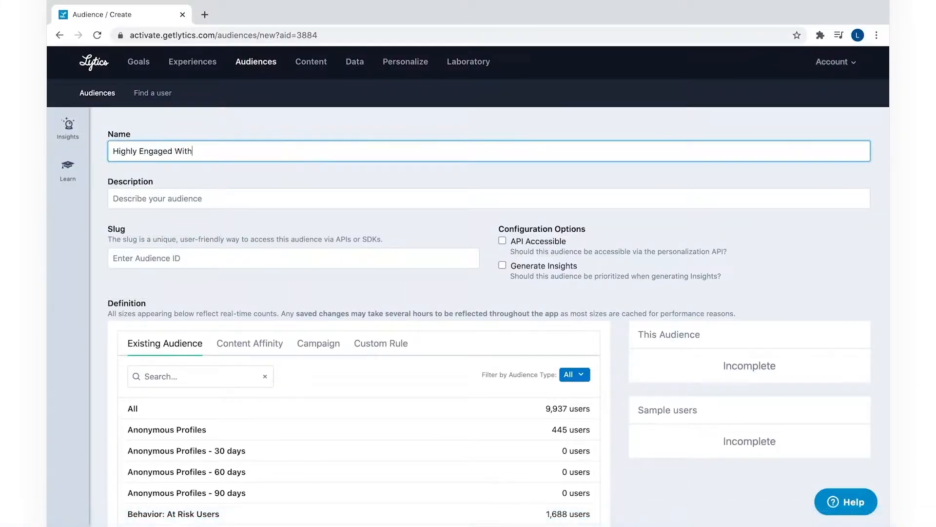
type("Behavioral s")
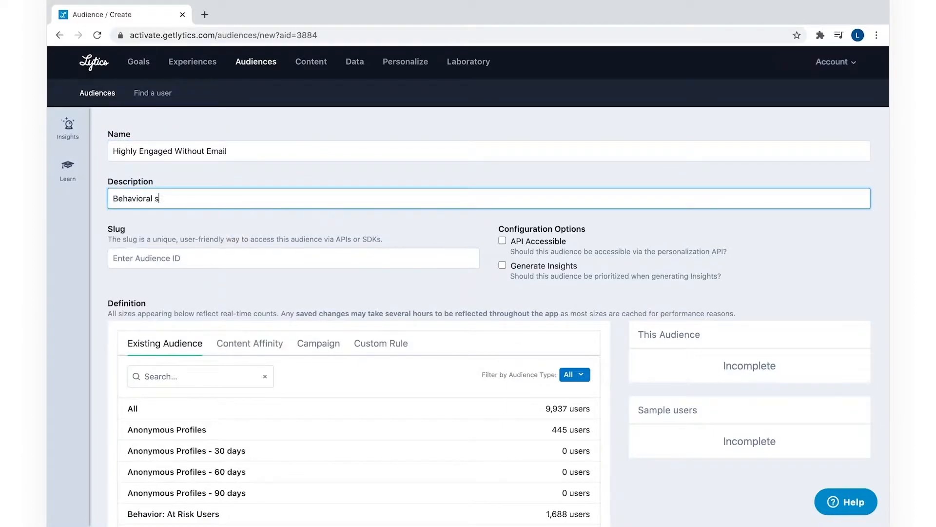
type("core with high engagement but no e")
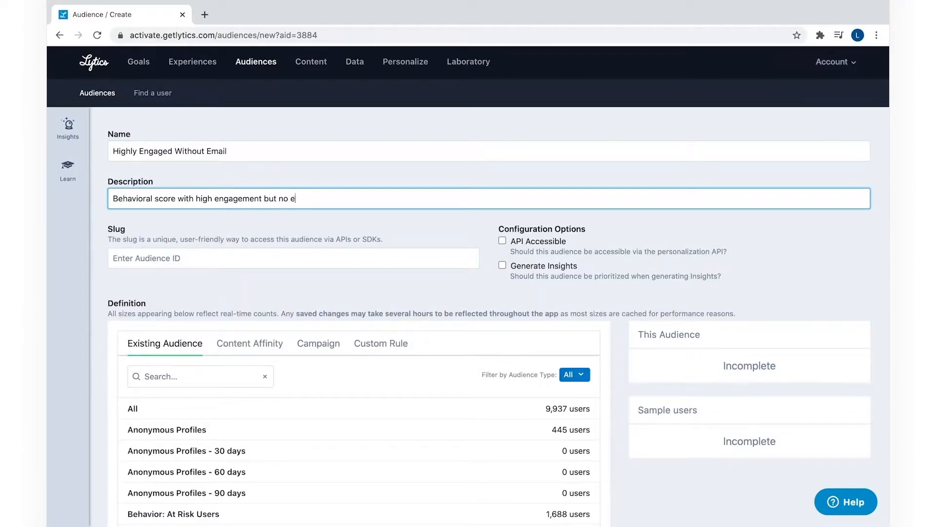
type("mail captured yet.")
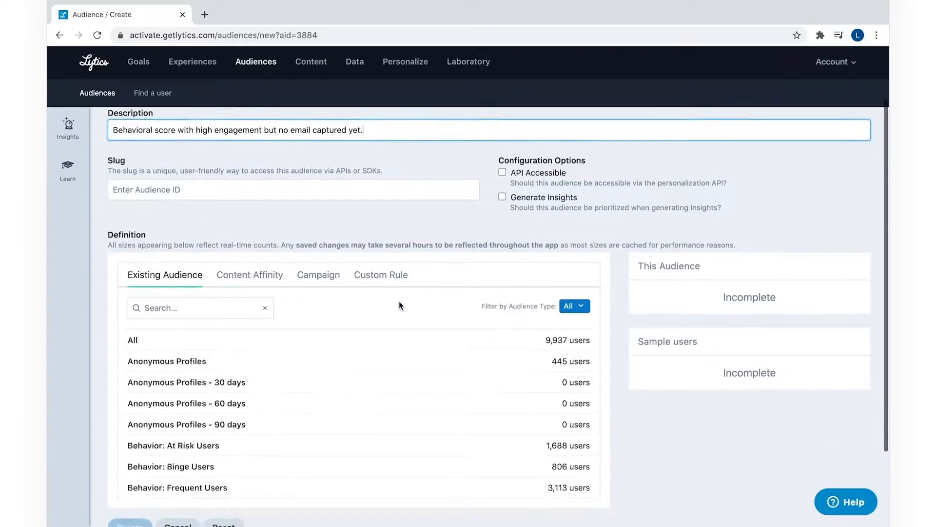
Step: Target Frequent Users, exclude those whose Email Address exists, and create the audience
left_click(177, 487)
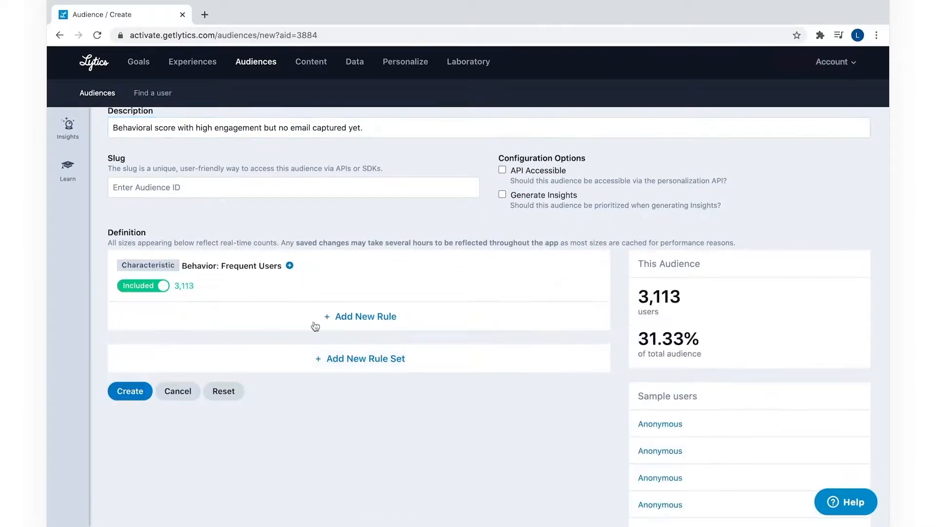
left_click(359, 316)
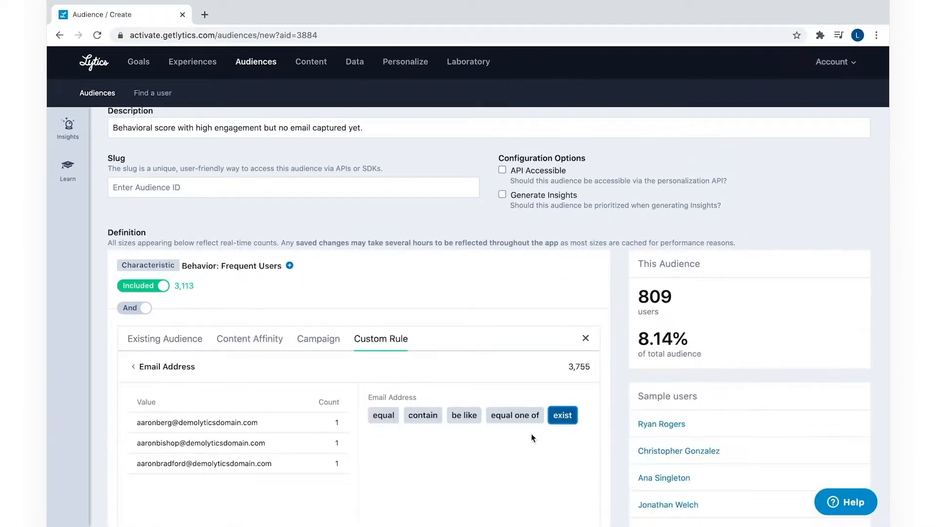
left_click(562, 415)
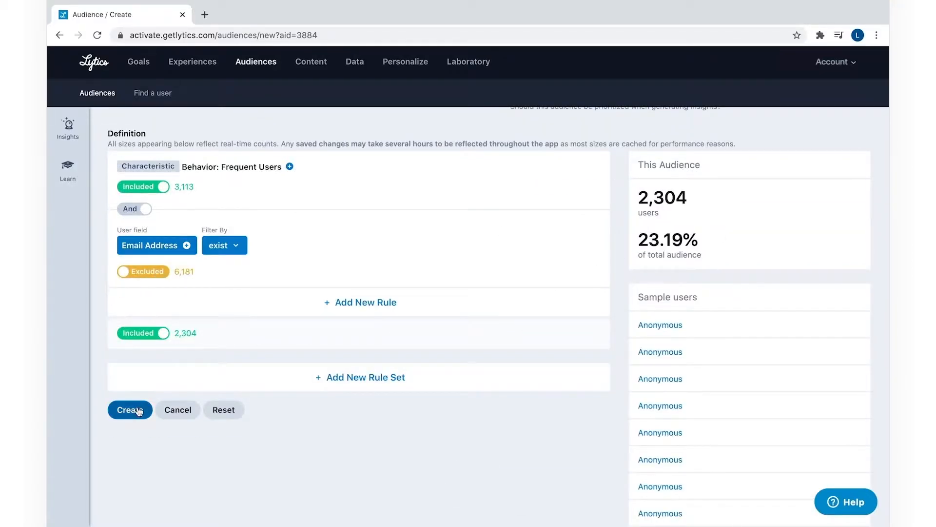
left_click(130, 409)
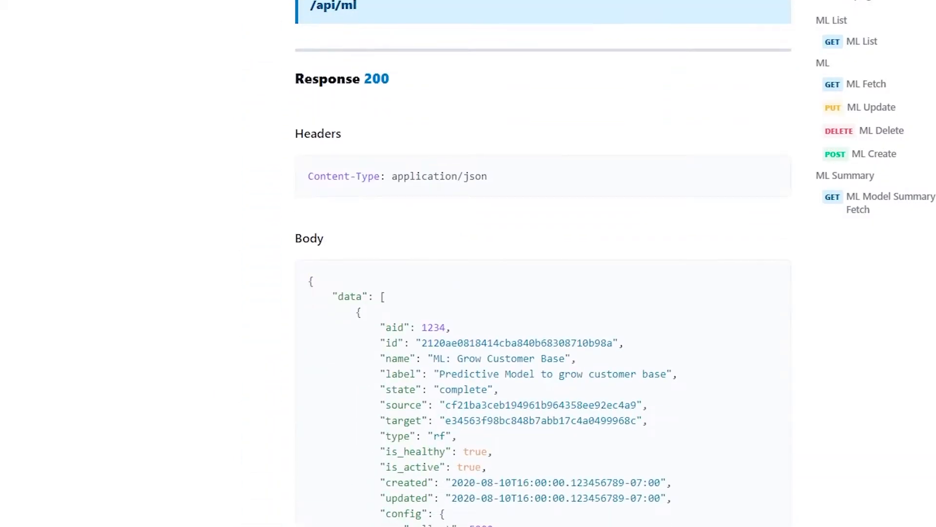
scroll("down", 3)
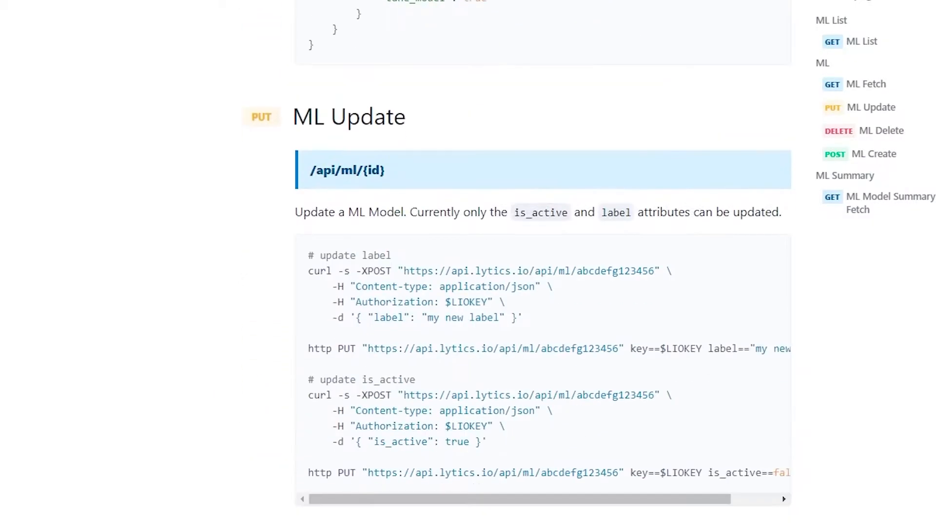
scroll("down", 3)
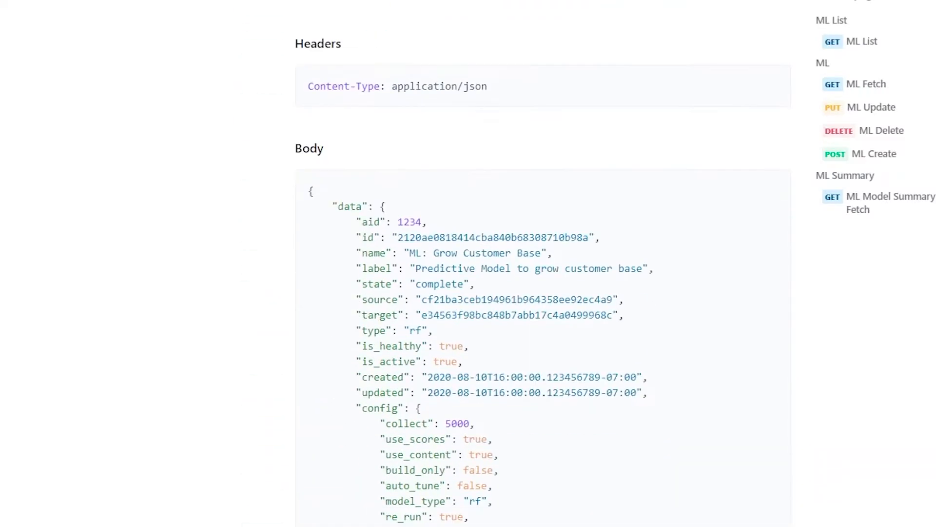
scroll("up", 3)
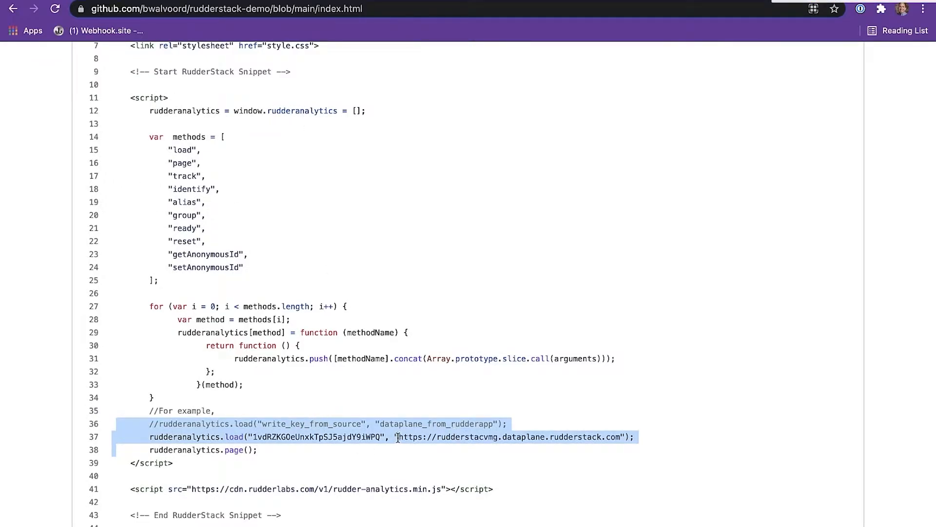
Step: Open the rudder-transformation-action GitHub repository from the RudderStack Transformations editor
left_click(227, 9)
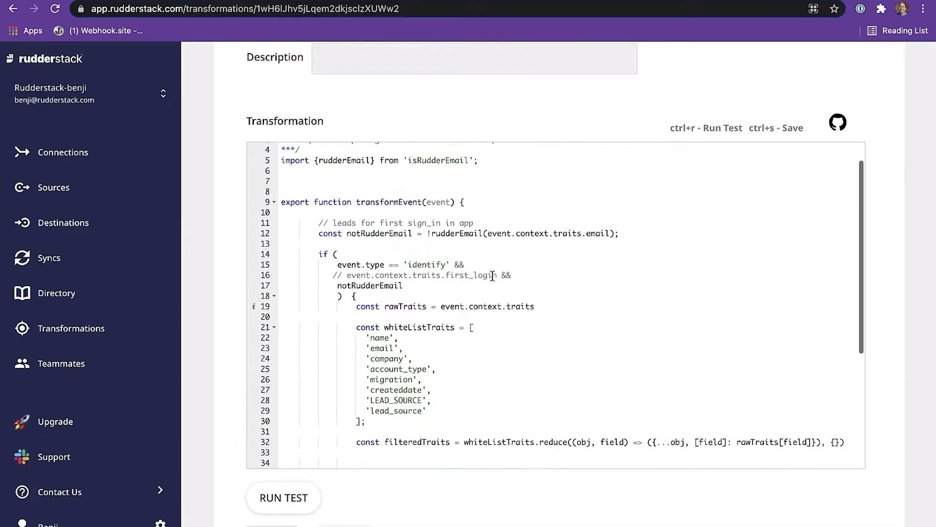
left_click(837, 122)
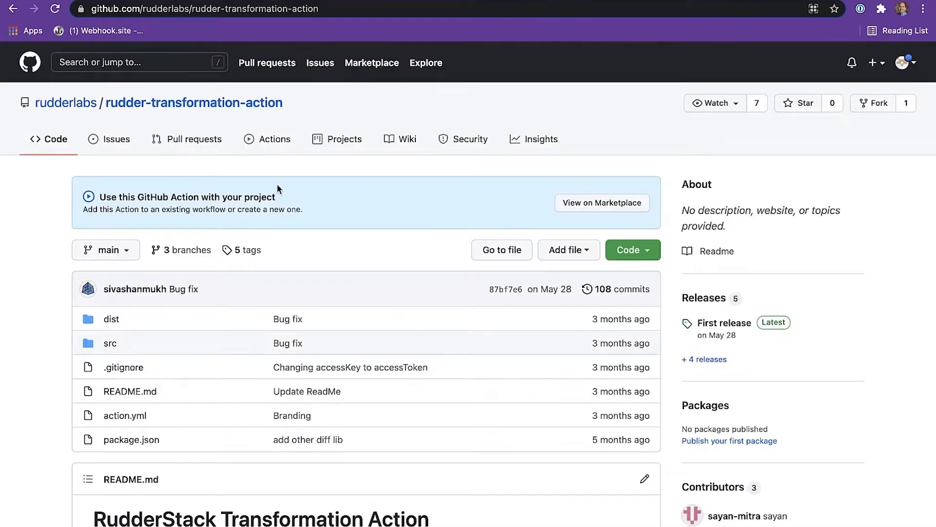
left_click(203, 9)
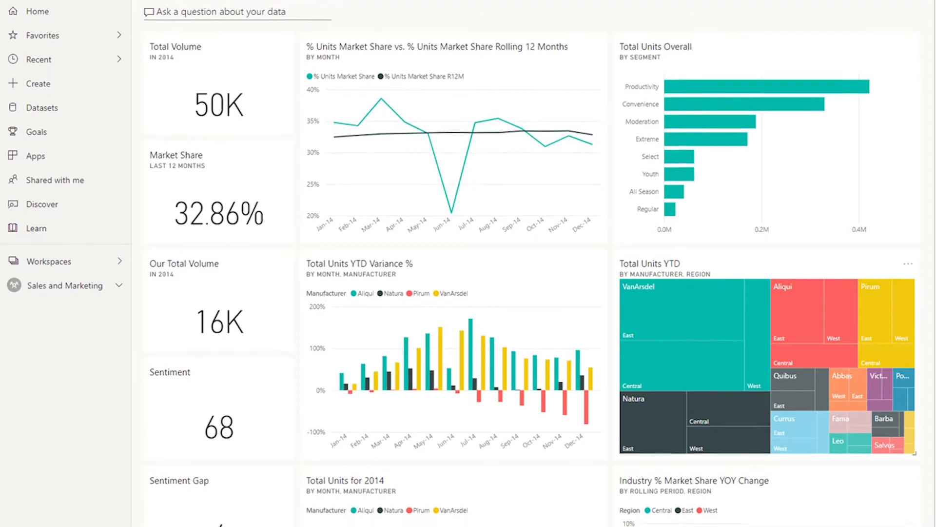
scroll("down", 3)
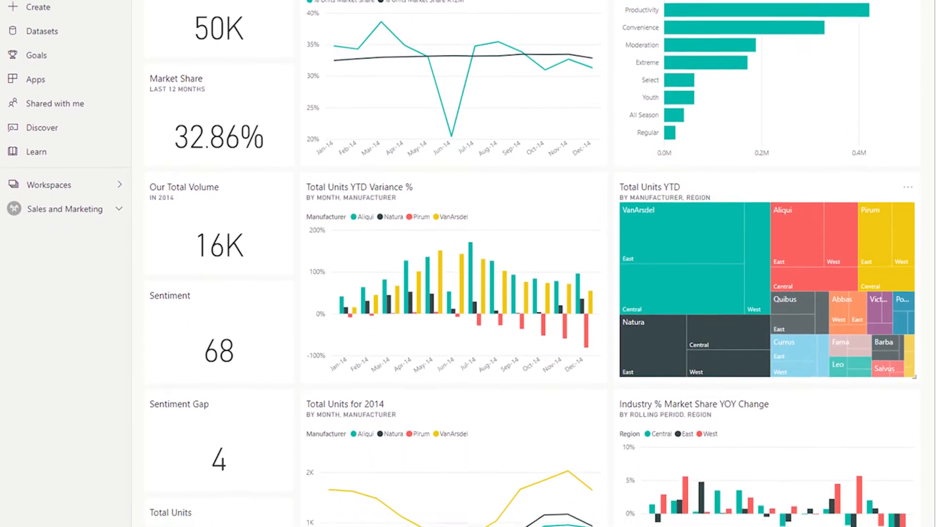
scroll("down", 3)
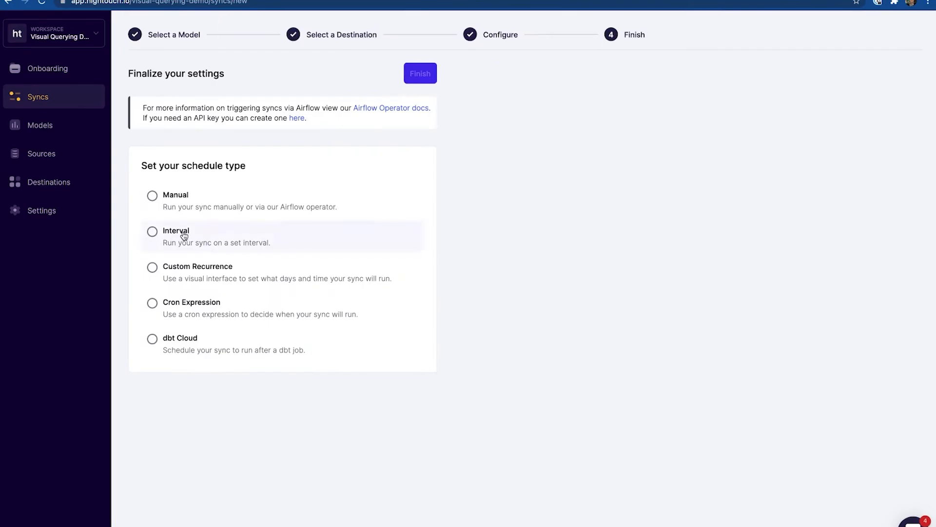
Step: Schedule the HubSpot sync on an interval, then add an SQL orders model and name it
left_click(419, 73)
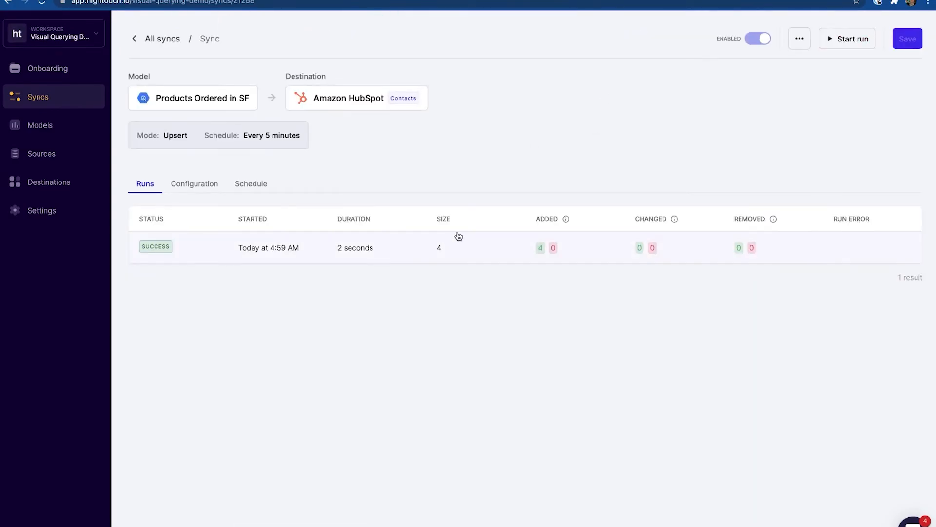
left_click(37, 124)
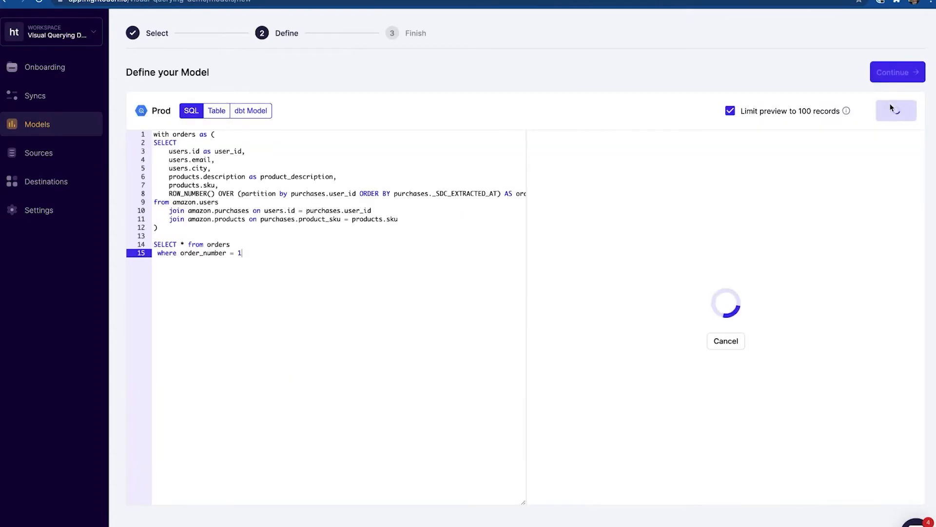
left_click(896, 72)
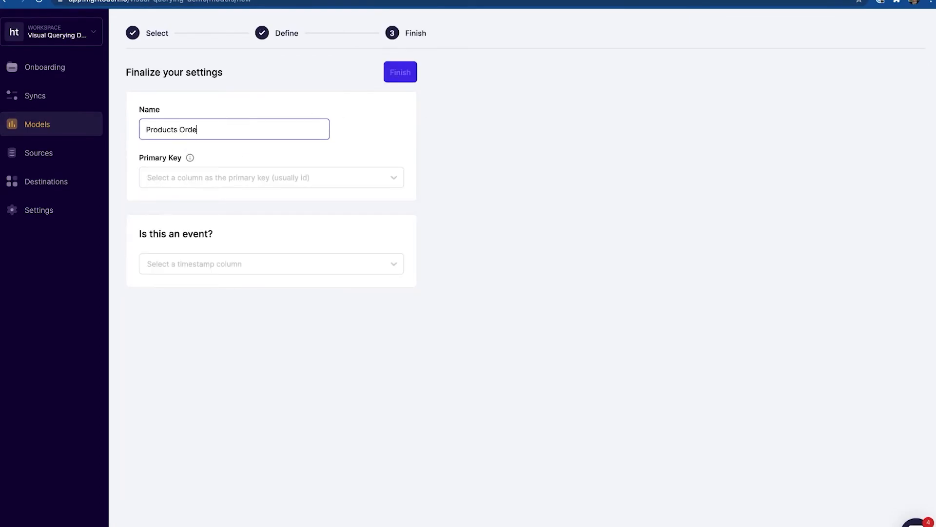
left_click(400, 71)
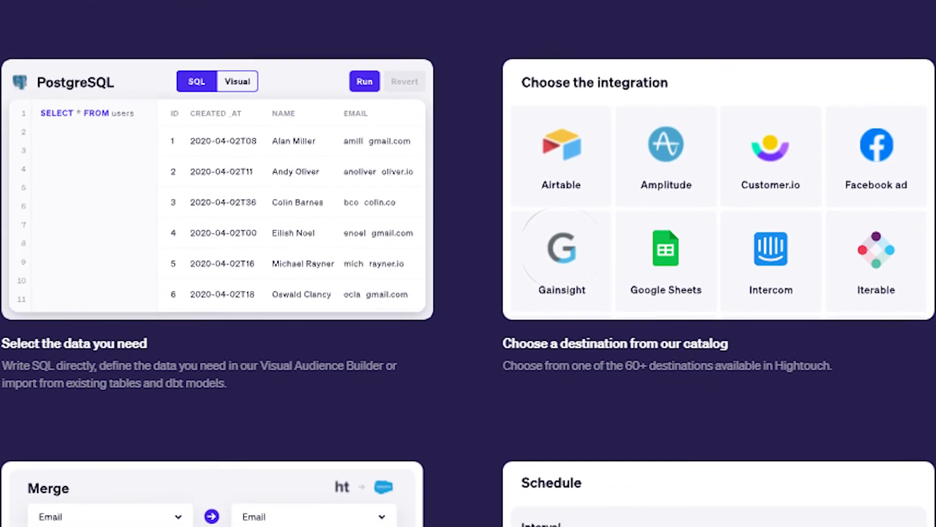
scroll("down", 3)
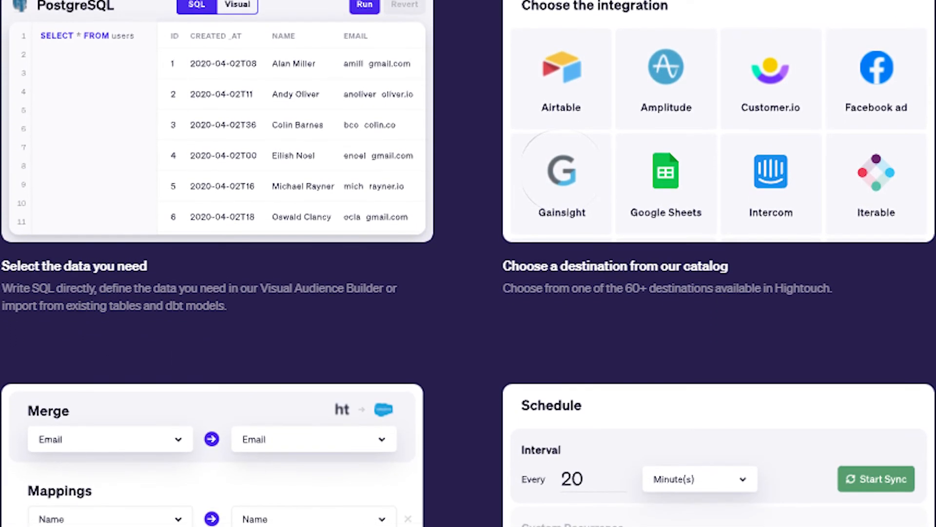
scroll("down", 3)
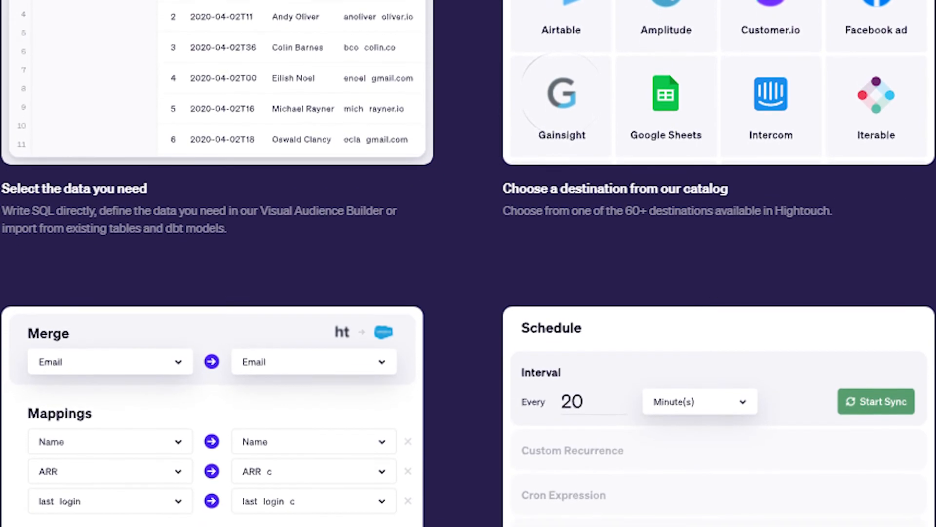
scroll("down", 3)
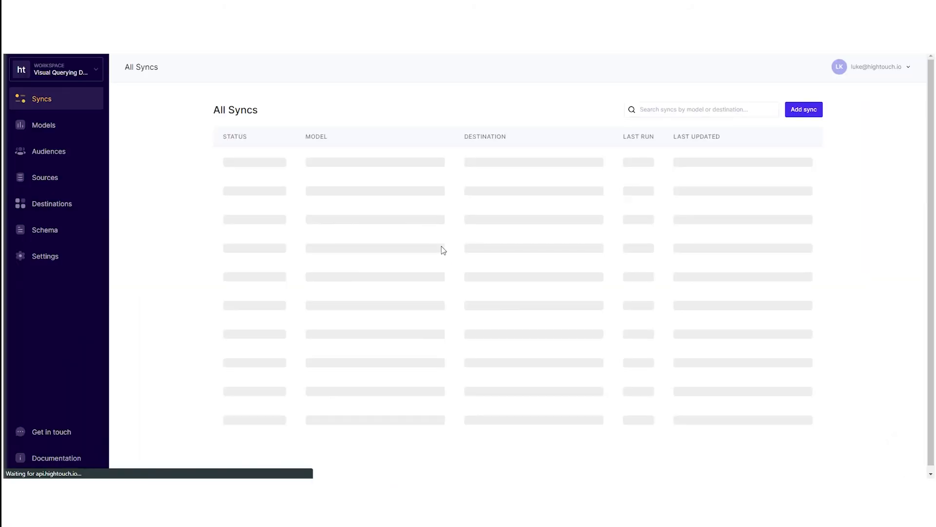
Step: Visit the Models, Sources and workspace Settings pages in turn
left_click(44, 125)
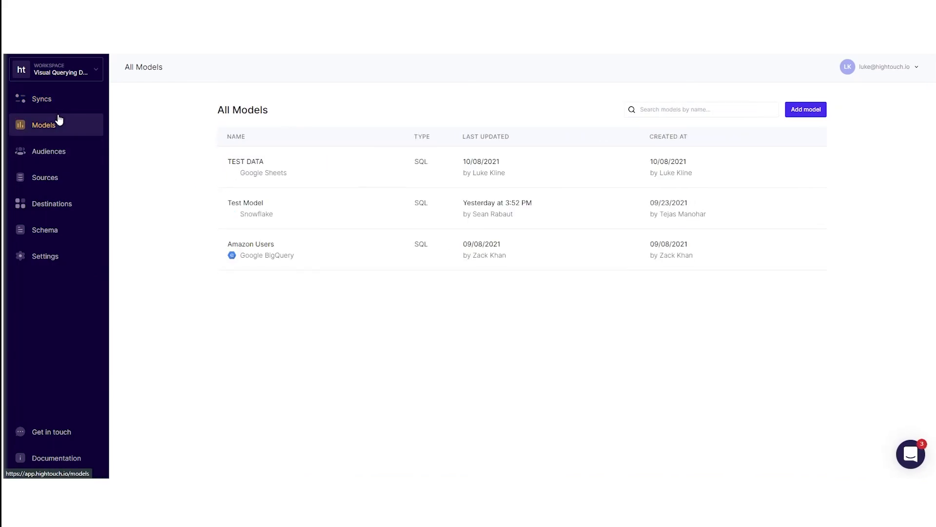
left_click(44, 177)
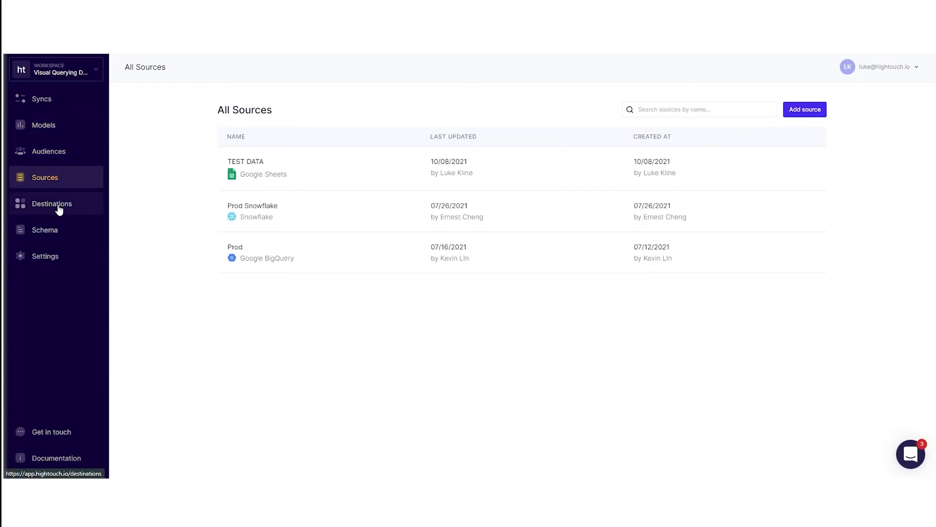
left_click(45, 255)
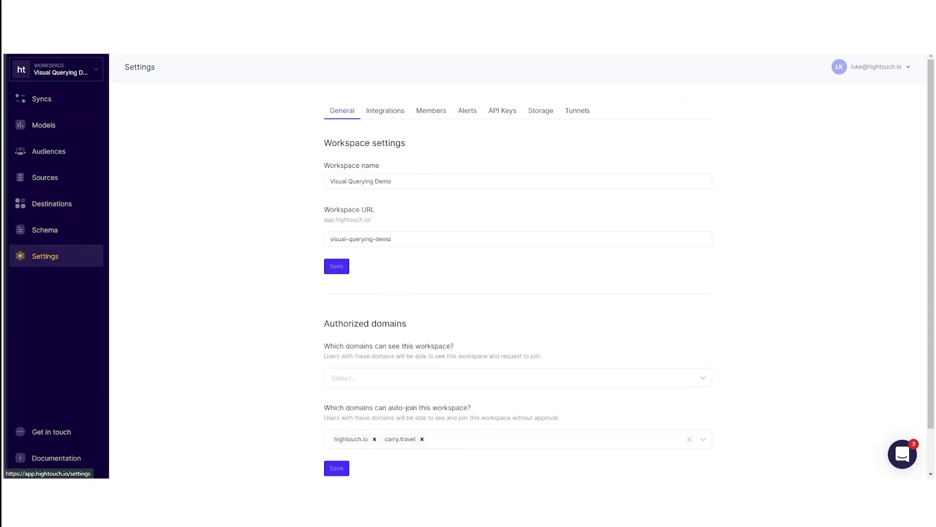